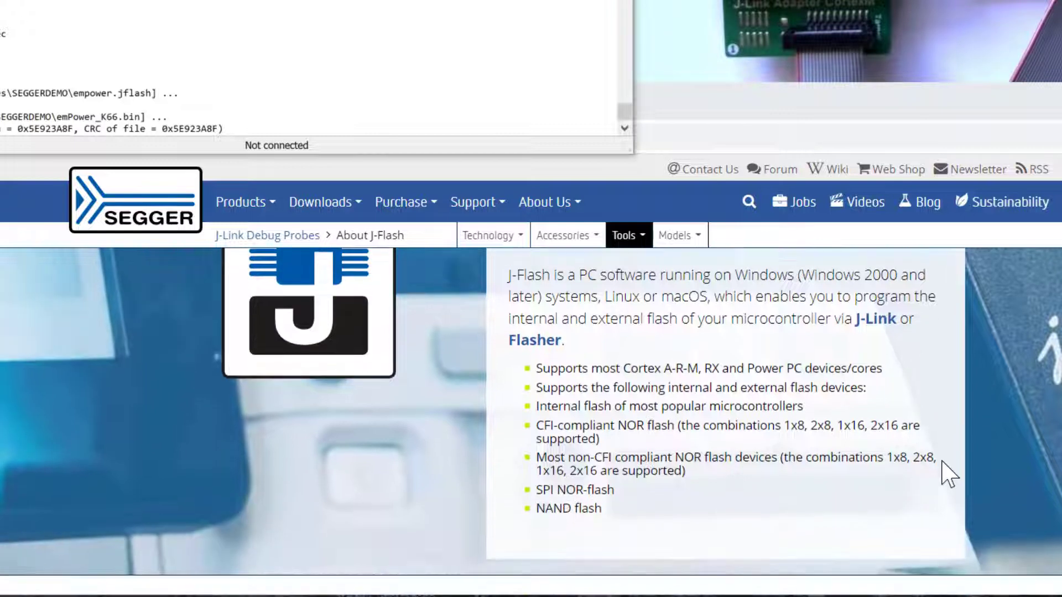
Scroll down through the open page, then click the top edge of the screen
scroll(down, 3)
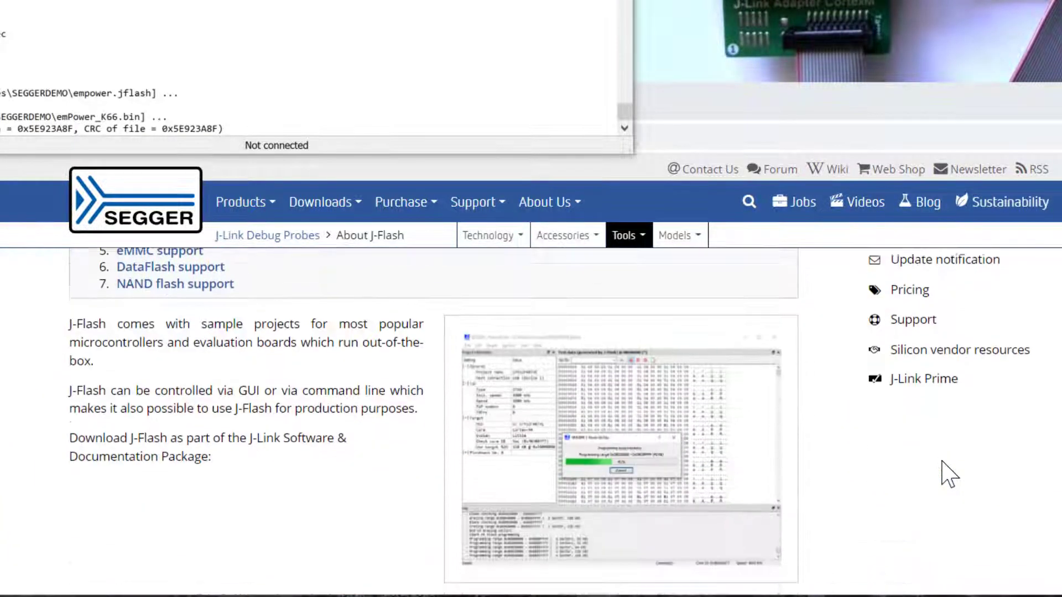
scroll(down, 3)
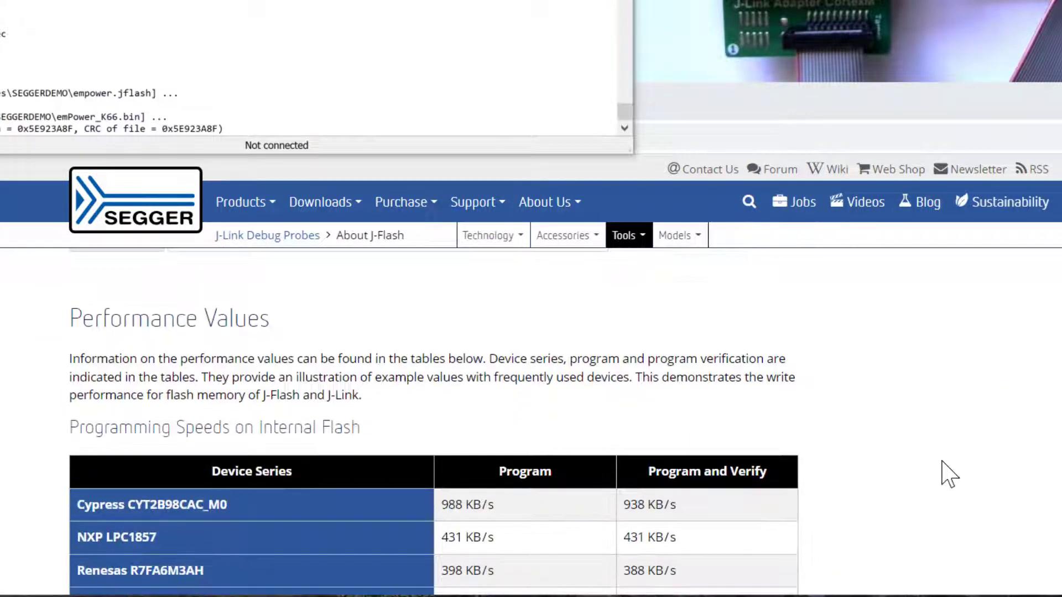
scroll(down, 3)
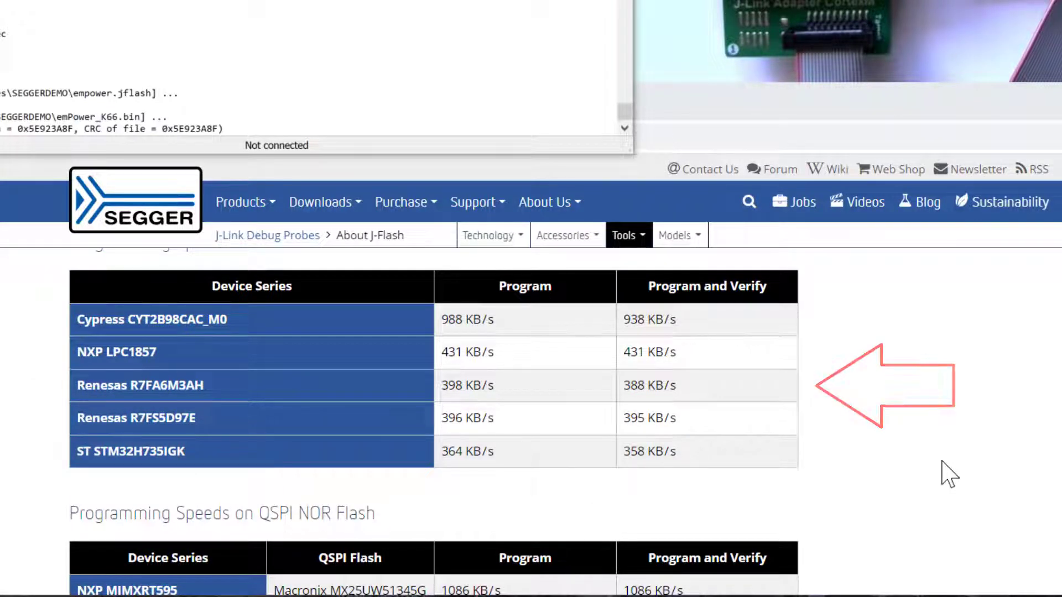
scroll(down, 3)
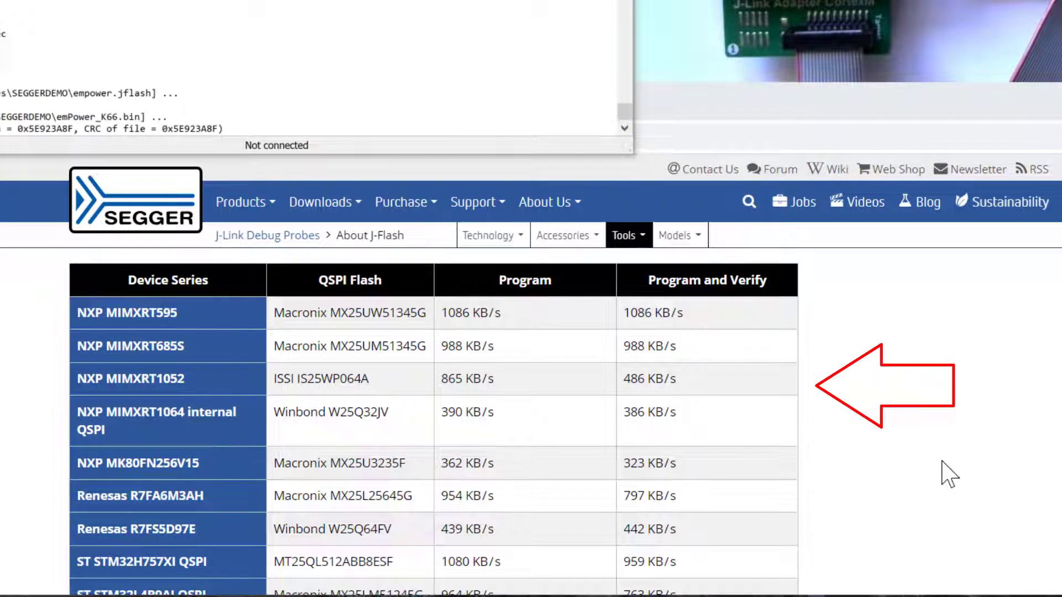
scroll(down, 3)
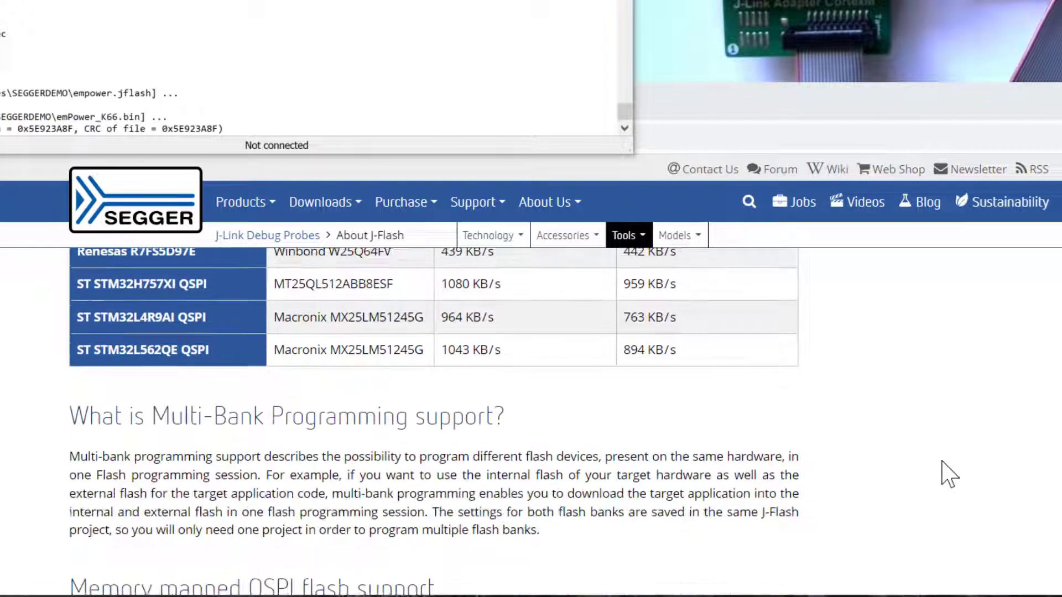
scroll(down, 3)
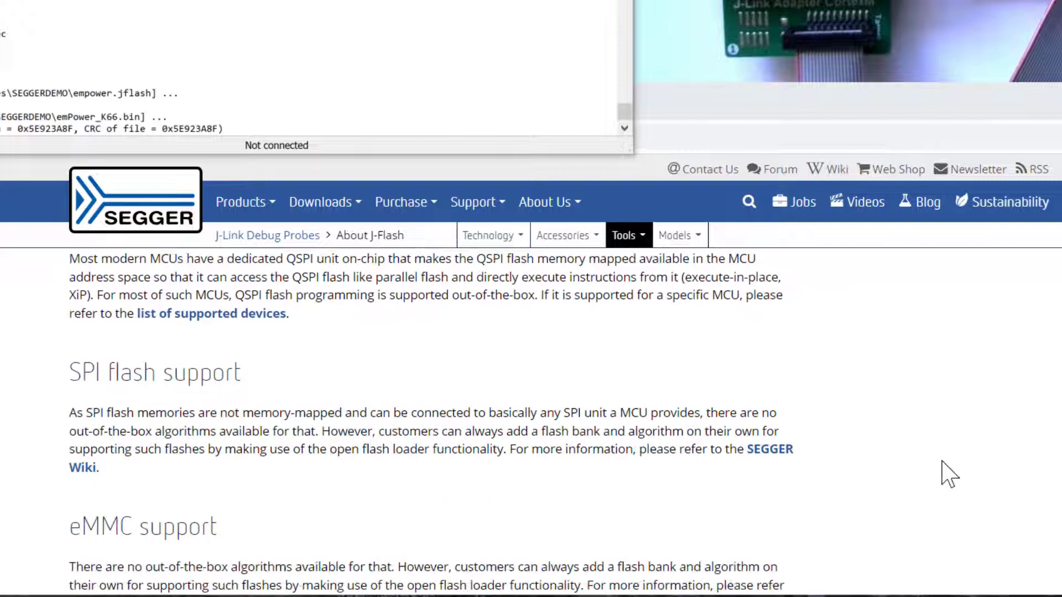
scroll(down, 3)
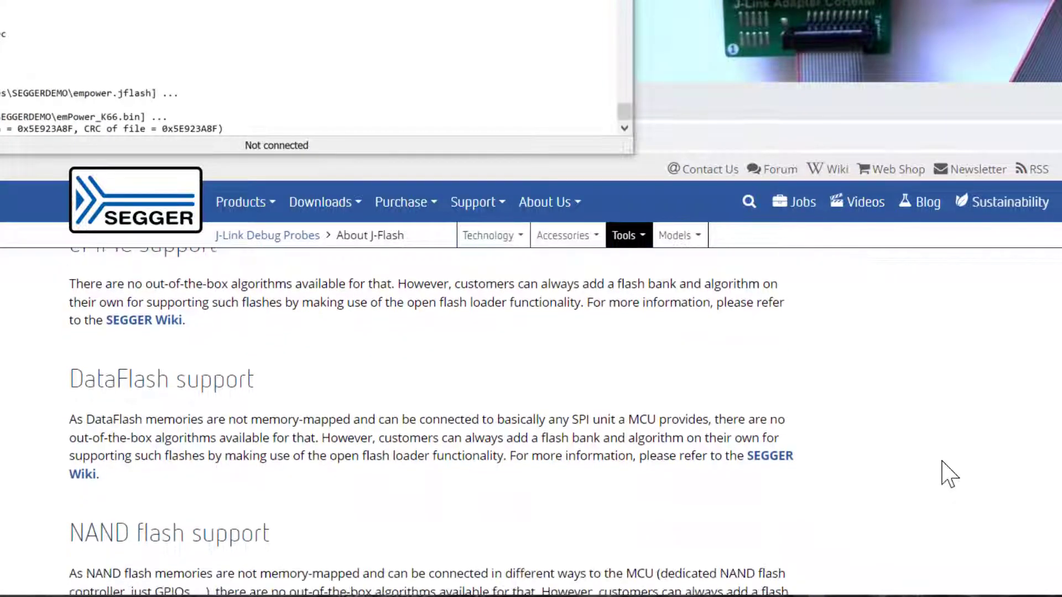
scroll(down, 3)
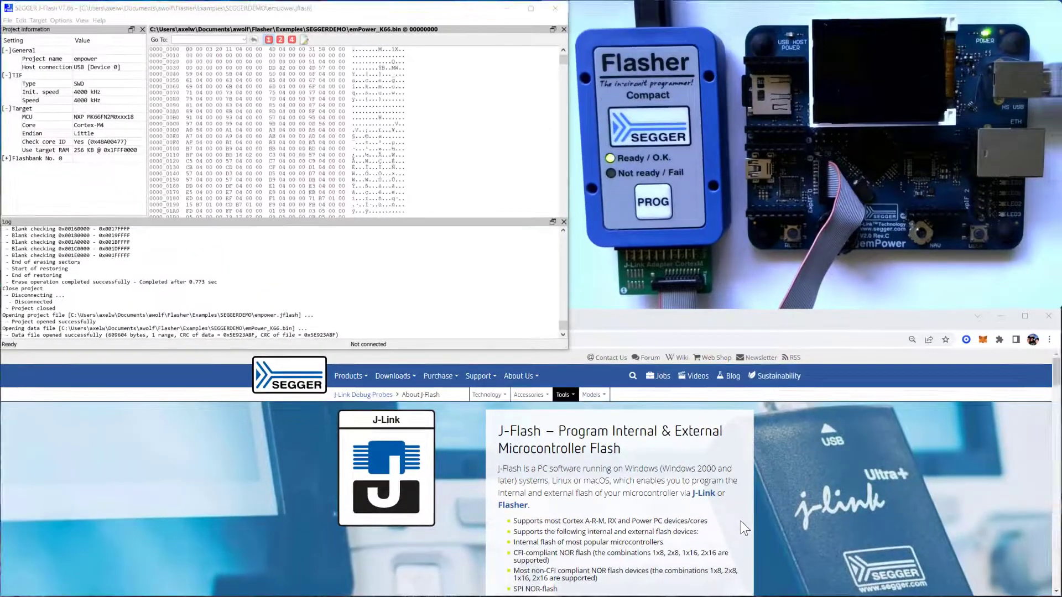
click(531, 8)
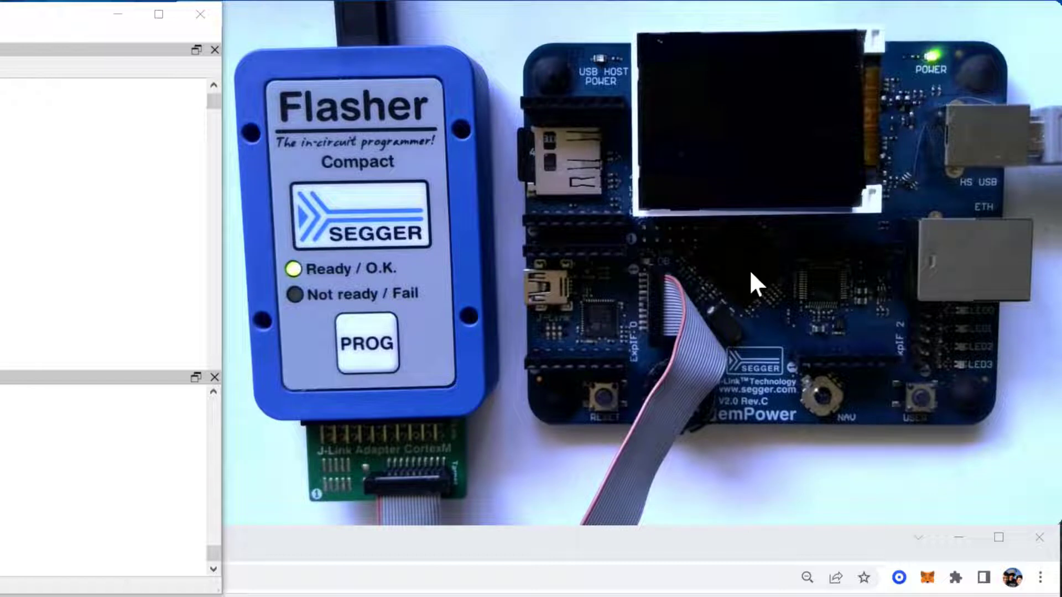
mouse_move(302, 161)
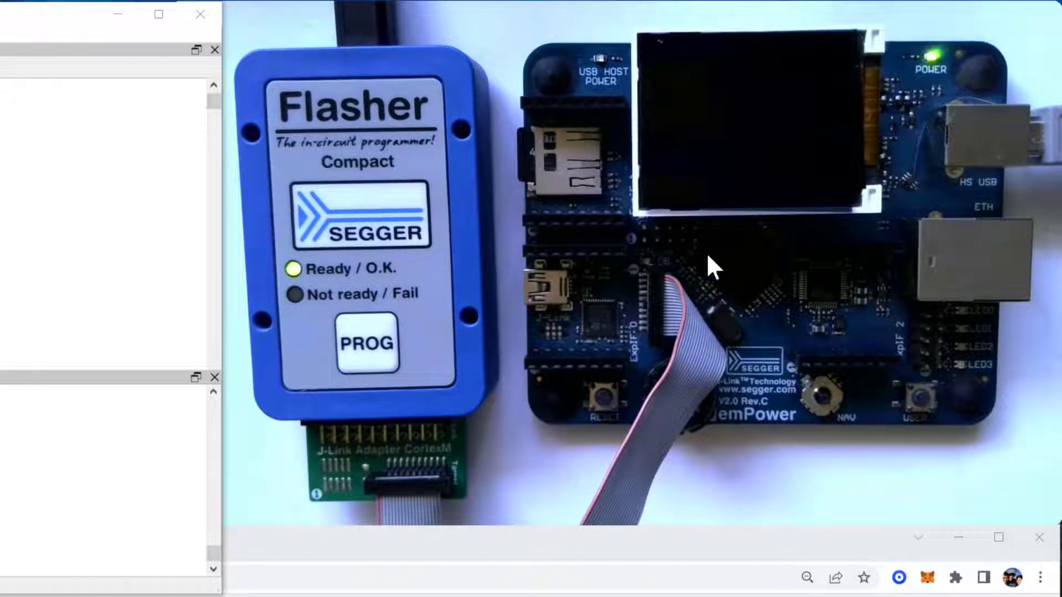
mouse_move(739, 315)
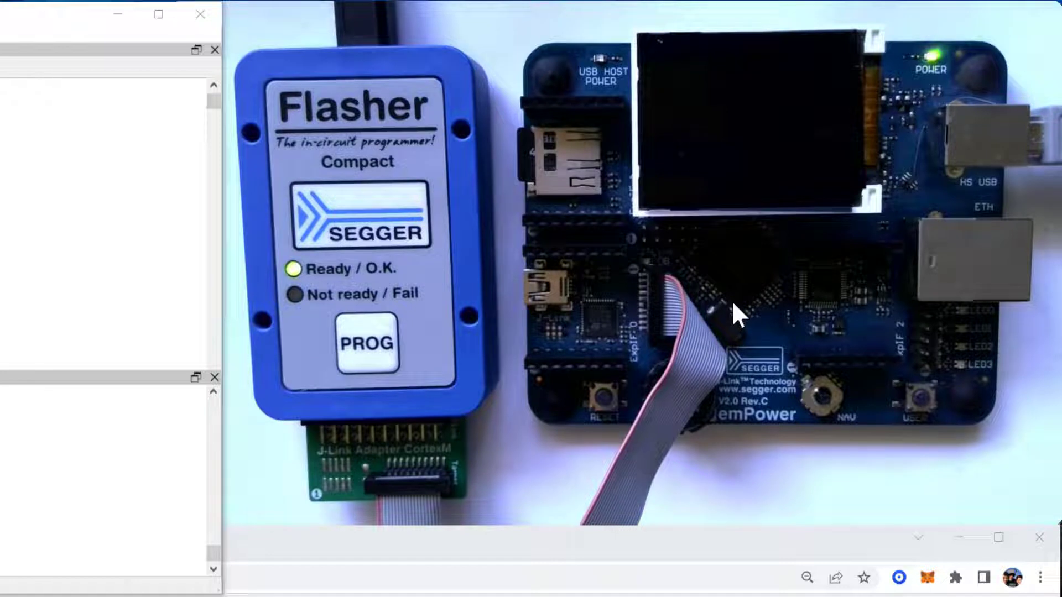
mouse_move(749, 268)
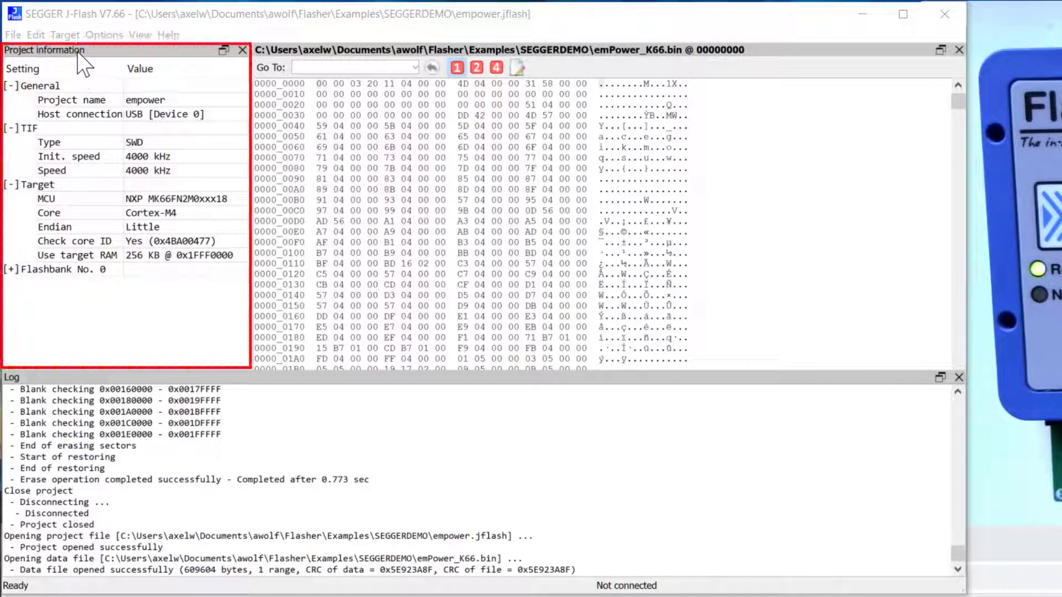
mouse_move(132, 118)
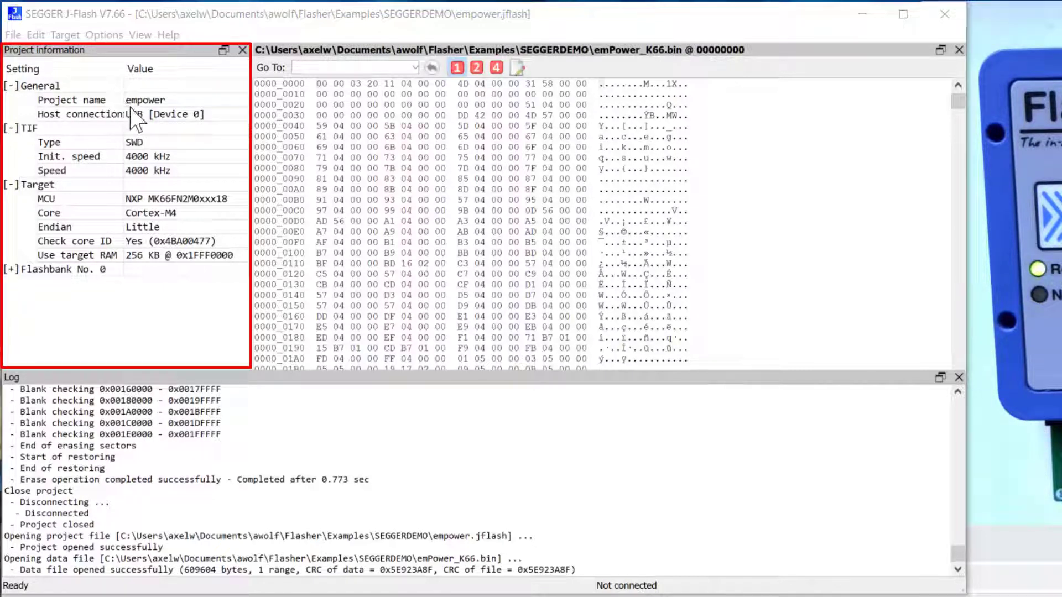
mouse_move(156, 152)
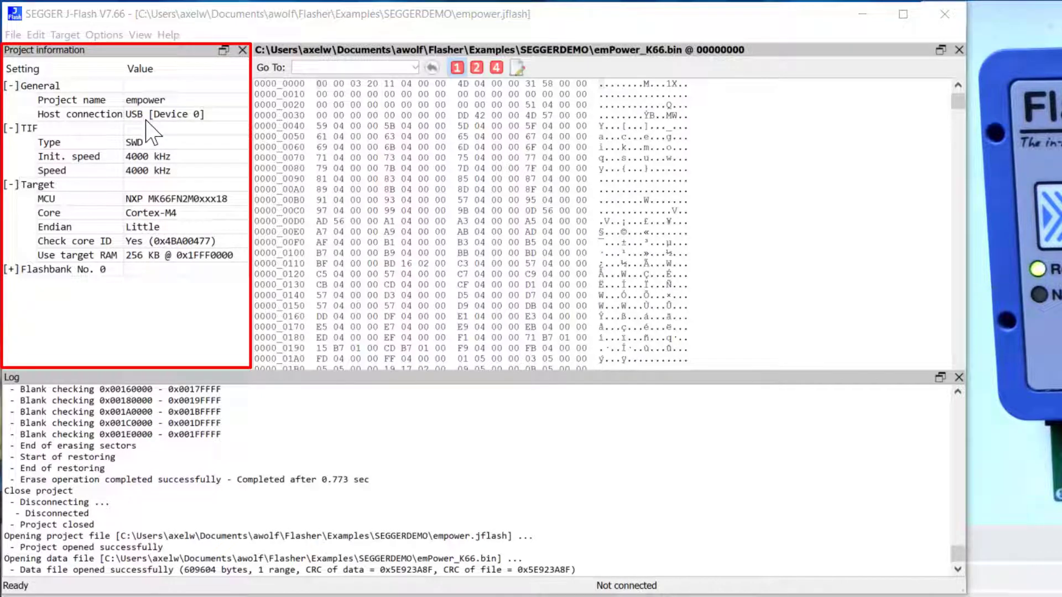
mouse_move(155, 176)
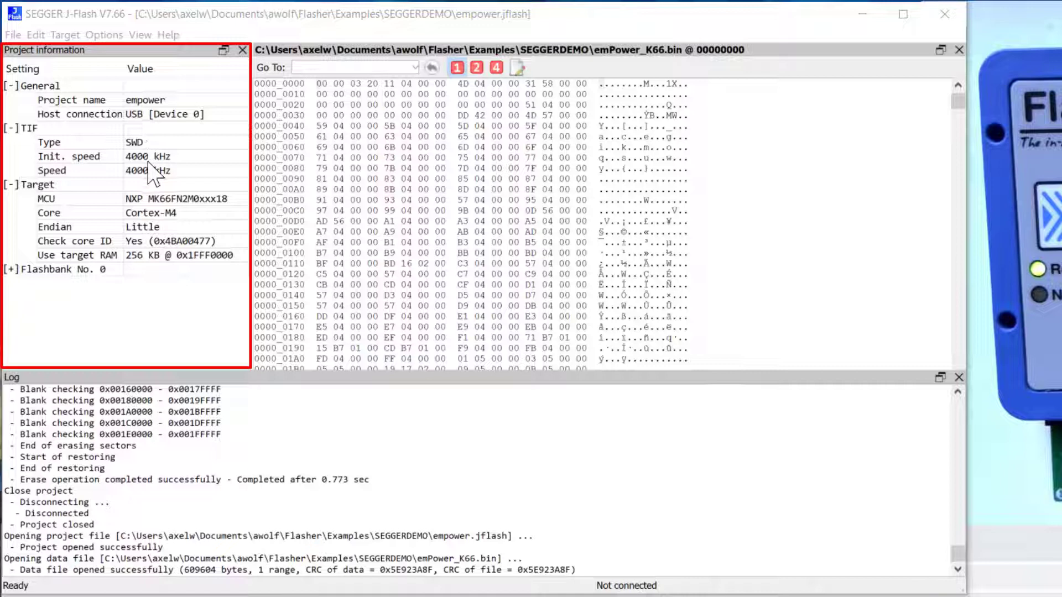
mouse_move(166, 216)
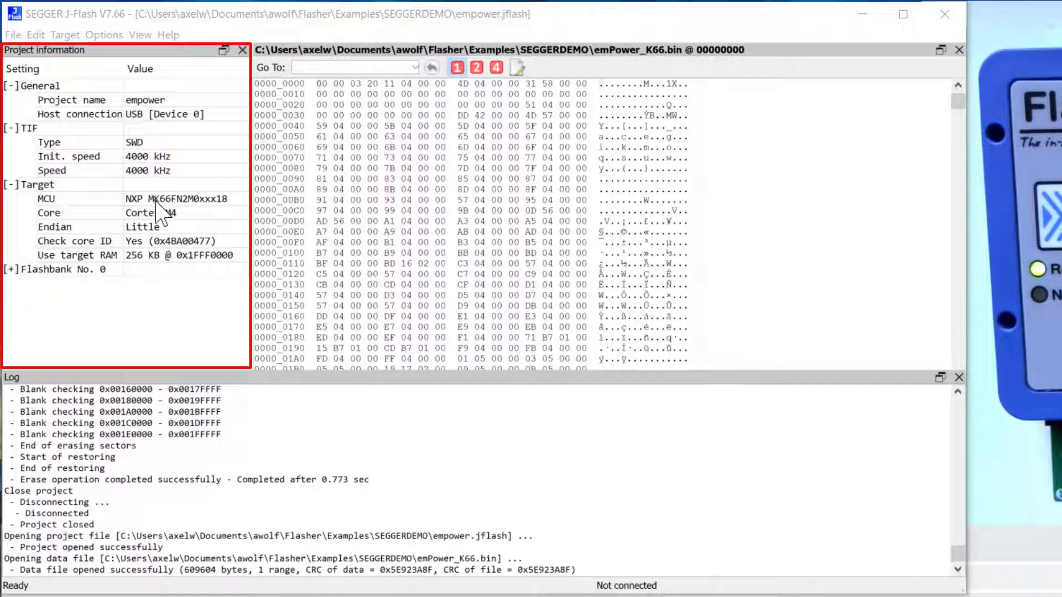
mouse_move(166, 242)
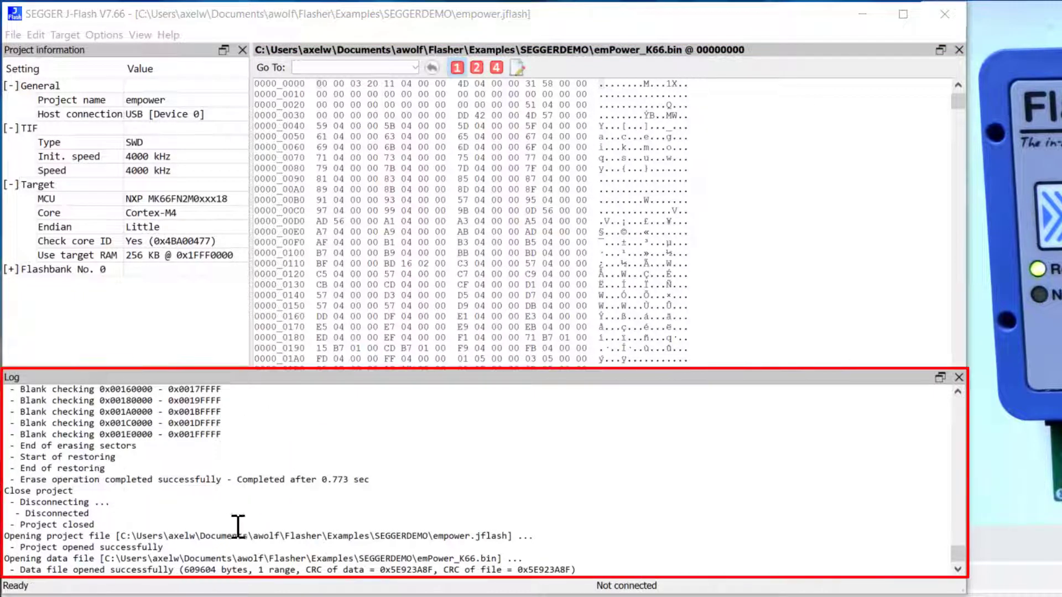
mouse_move(215, 528)
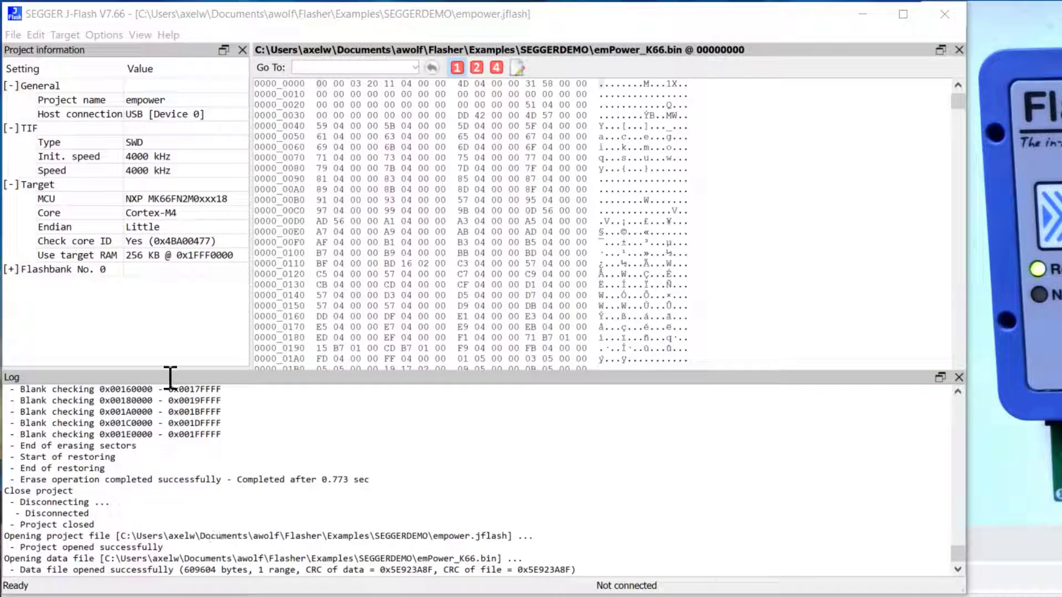
Open the empower Project settings and step through the speed, MCU and Flash pages
click(103, 34)
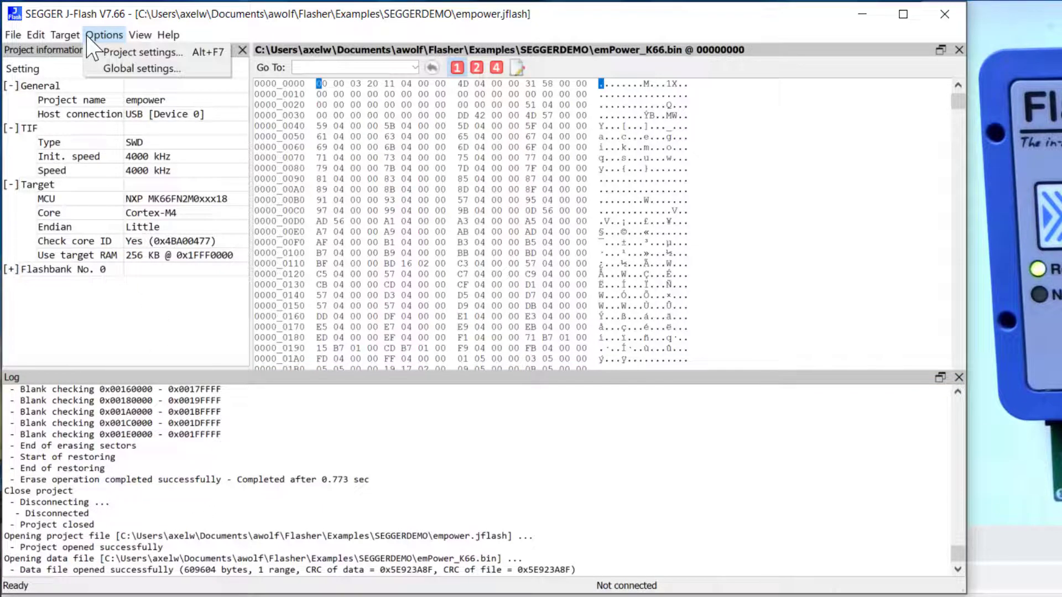
click(142, 51)
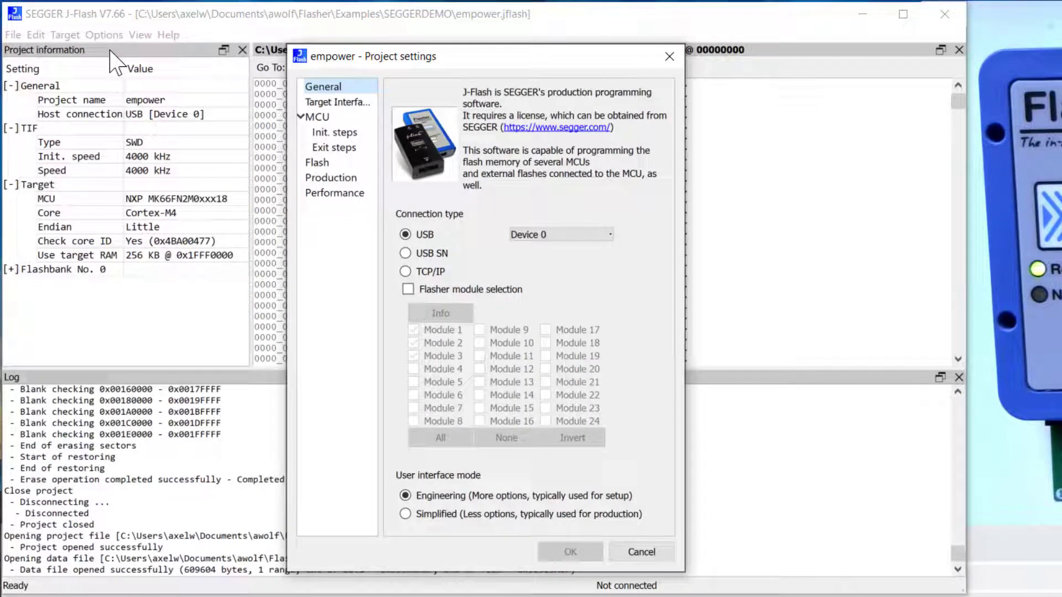
mouse_move(303, 129)
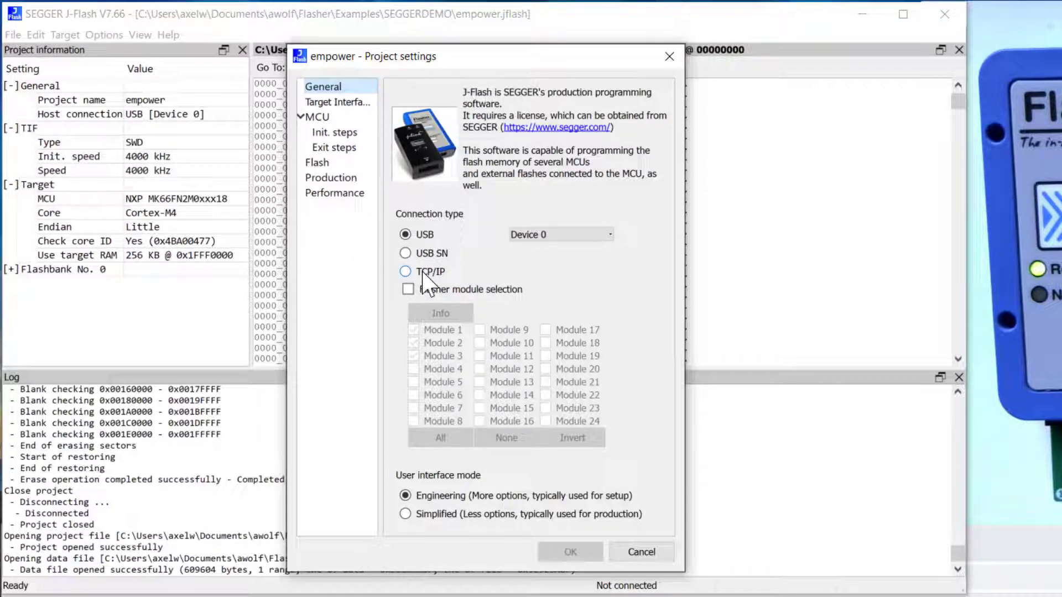
click(338, 103)
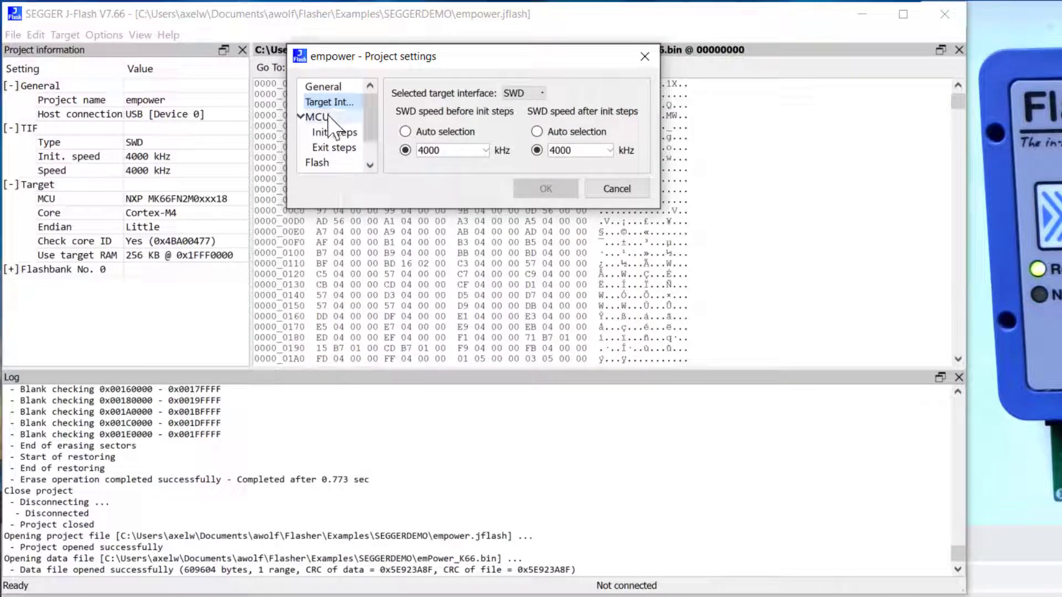
click(318, 117)
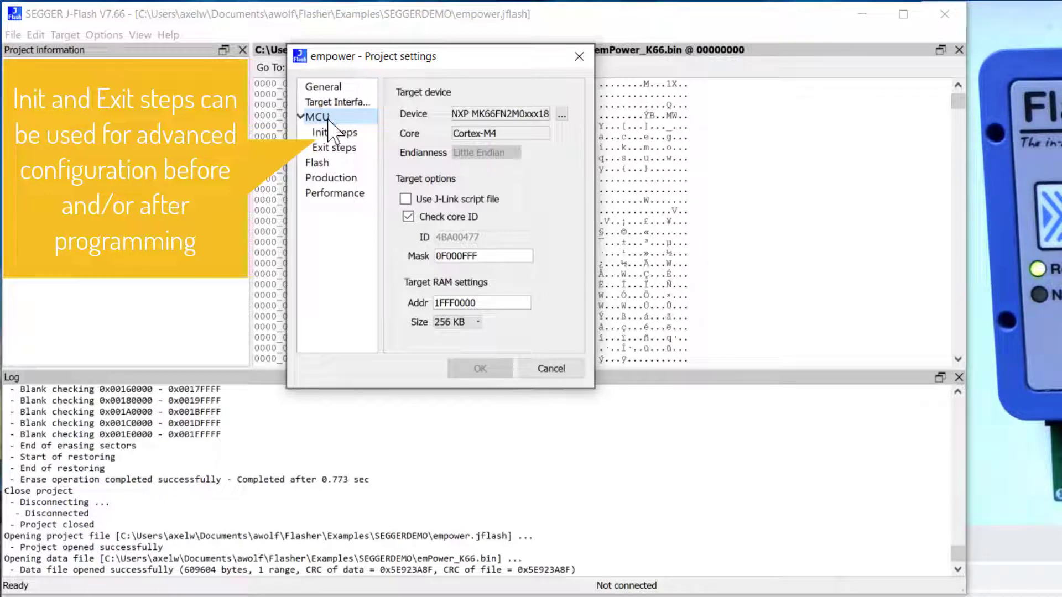
mouse_move(393, 241)
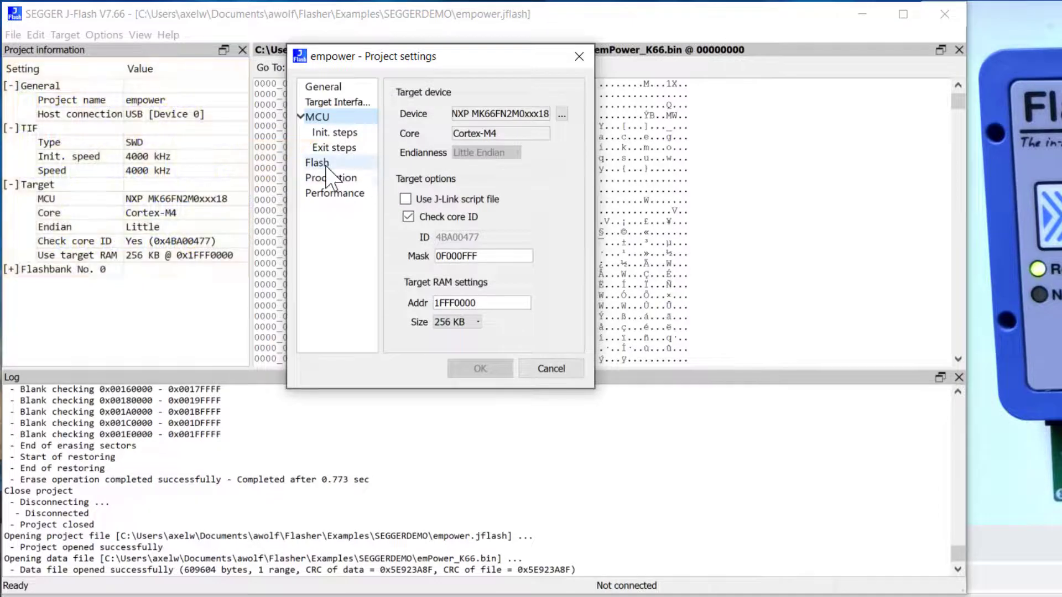
click(317, 162)
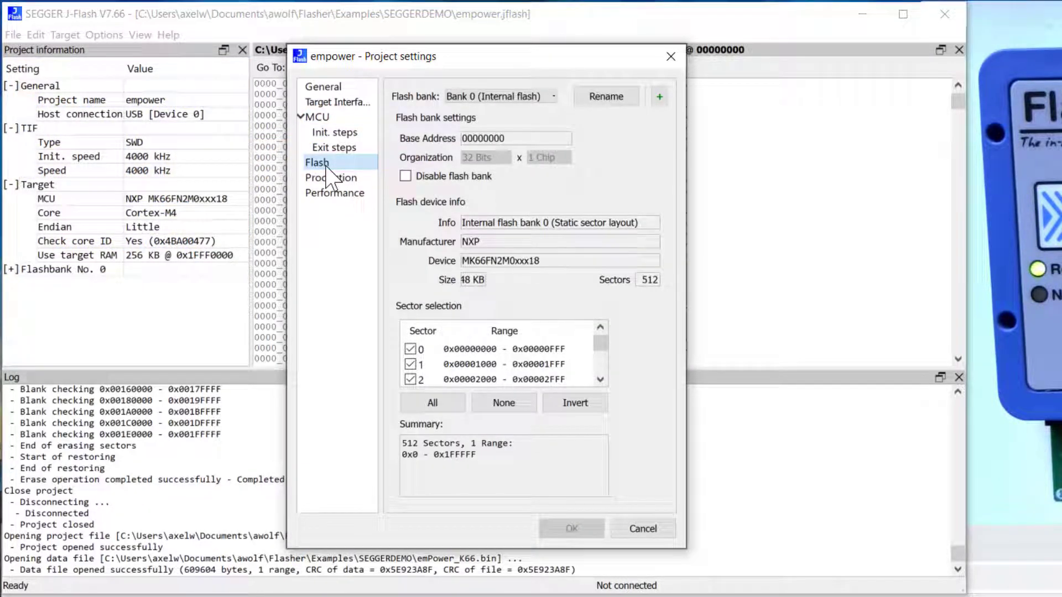
mouse_move(332, 190)
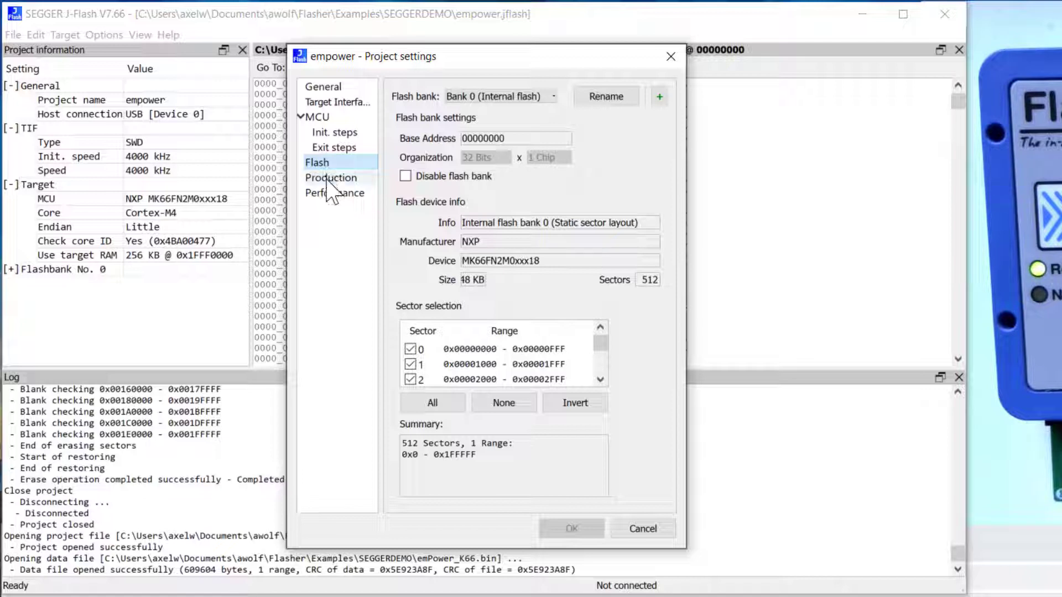
View the Production actions (erase, program, verify, start), then the Performance blank-check and CRC verify settings
click(331, 178)
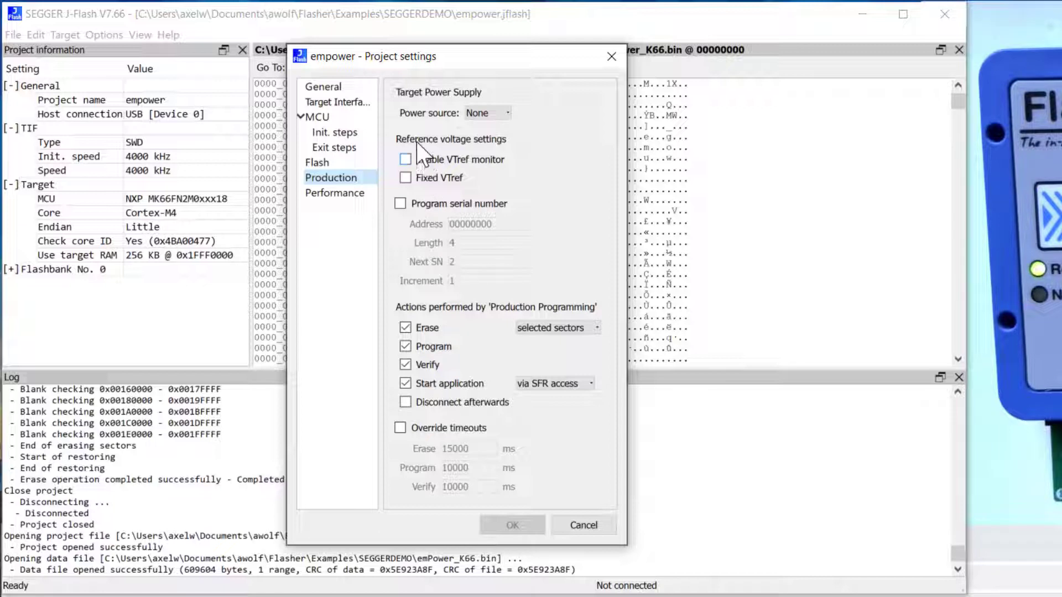
mouse_move(426, 132)
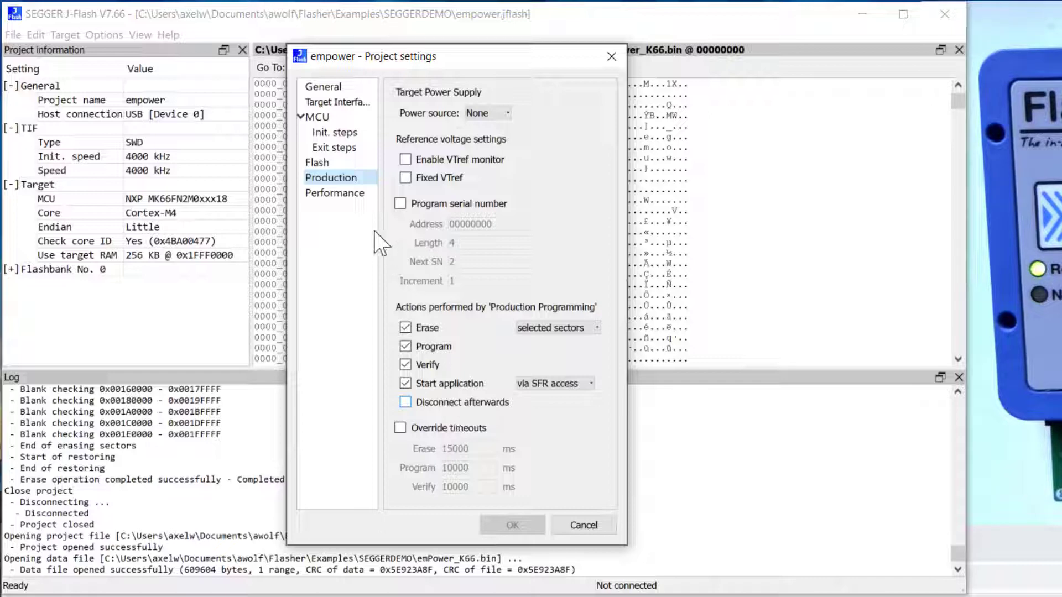
click(334, 192)
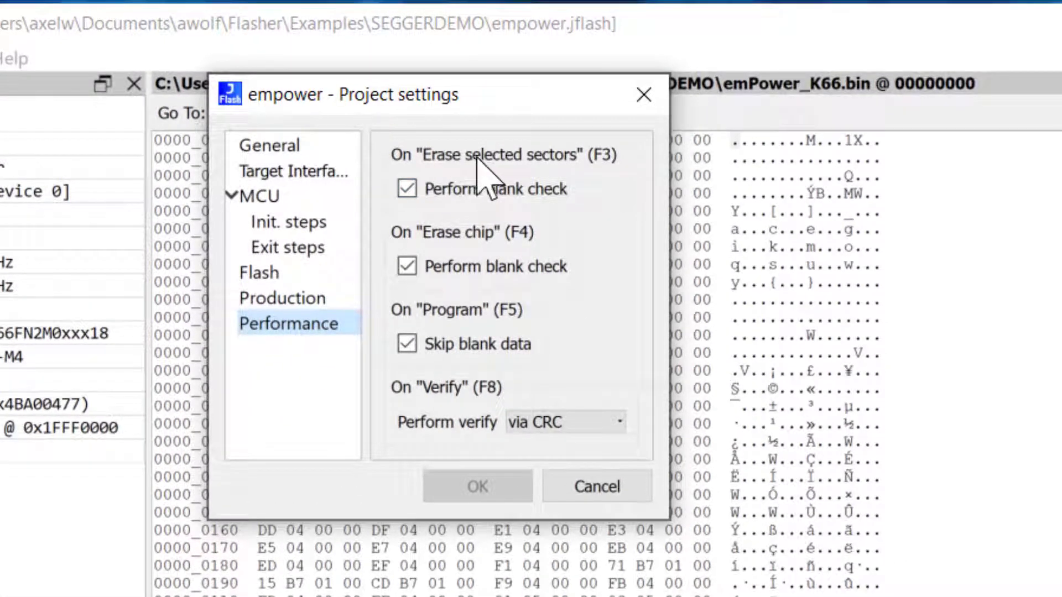
mouse_move(498, 197)
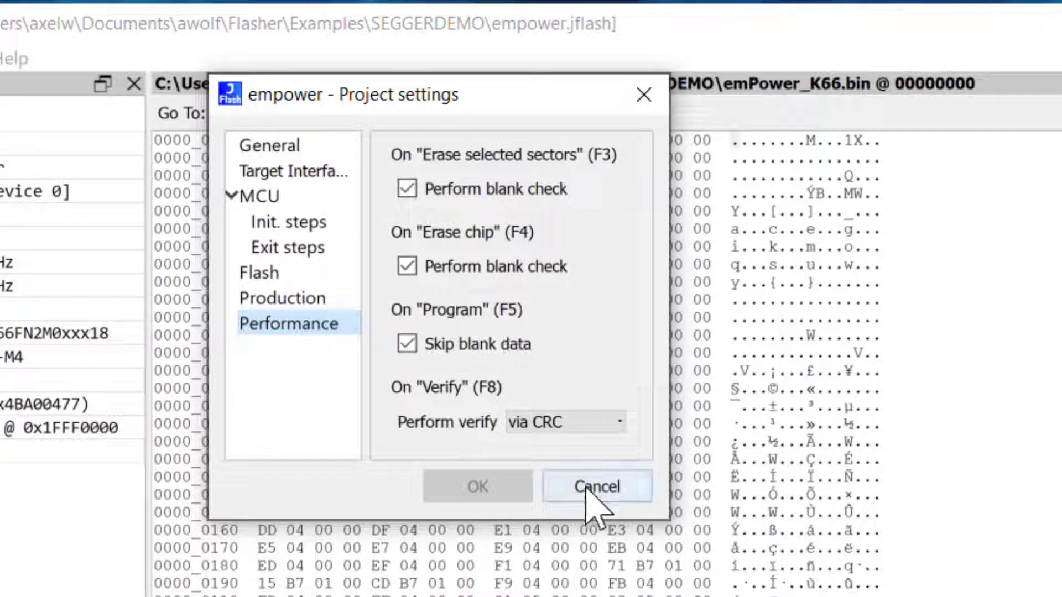
Run Production Programming to erase, program and verify the empower image, then confirm the success message
click(597, 487)
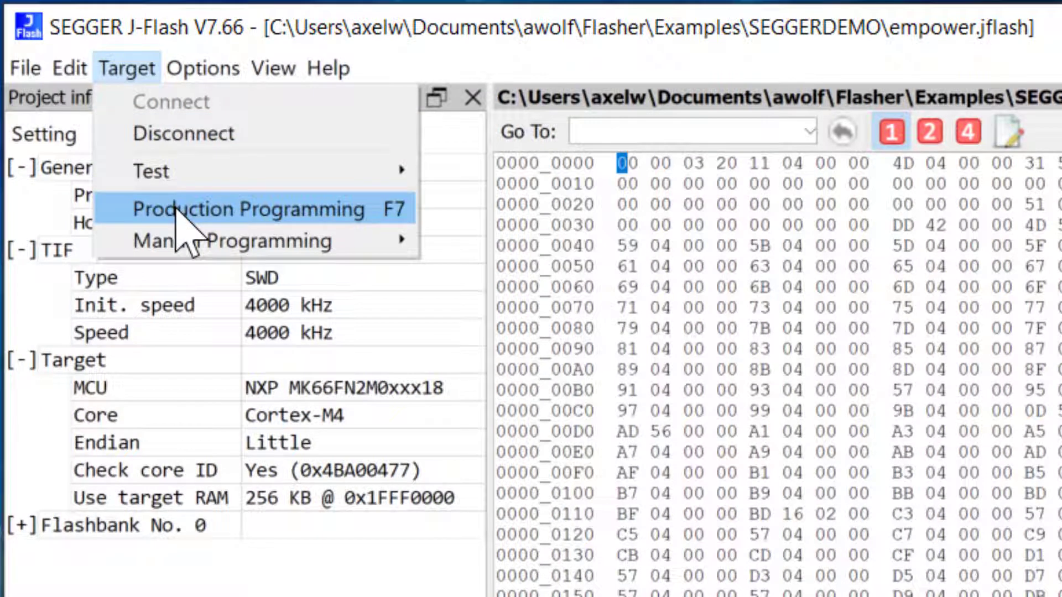
click(241, 209)
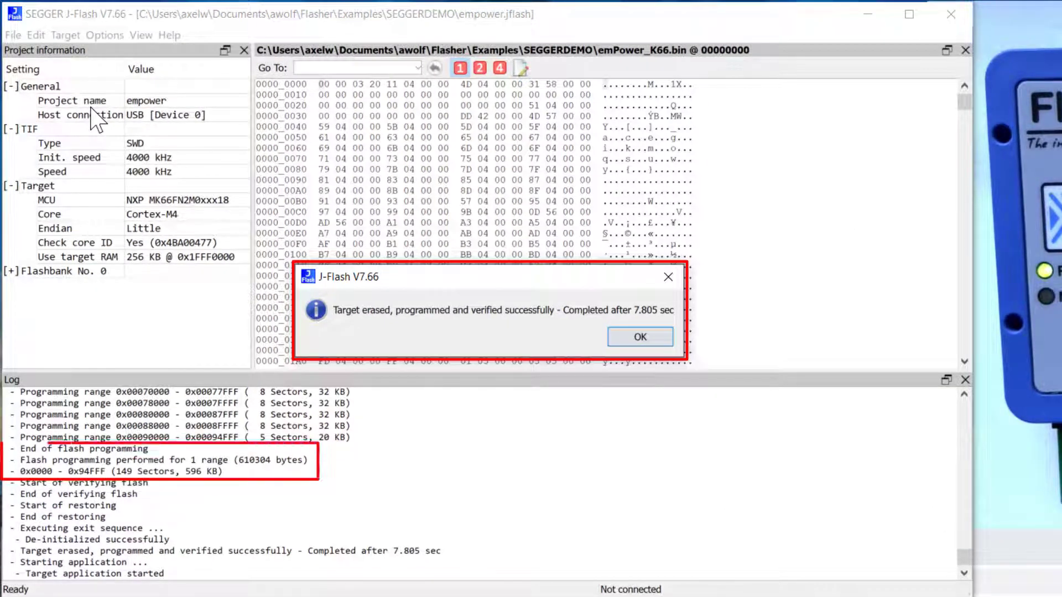
mouse_move(190, 498)
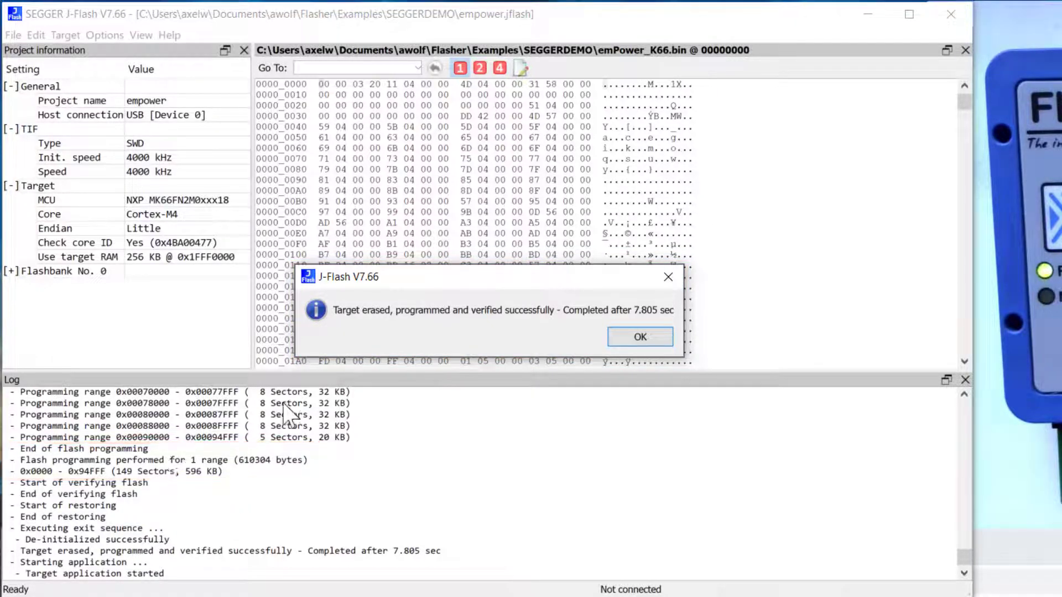
click(638, 337)
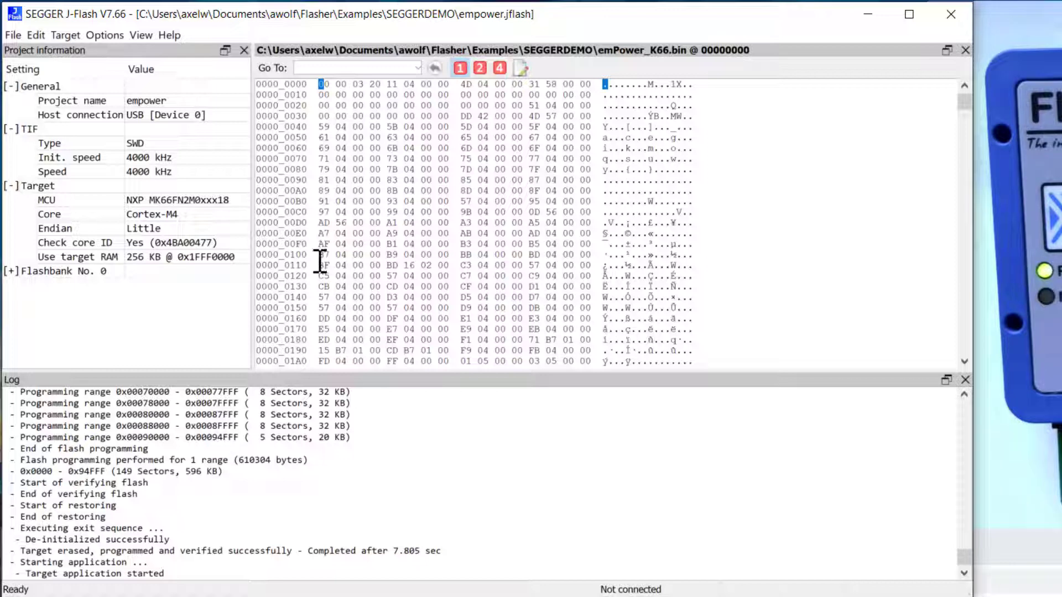
Download the empower config and data file to the Flasher Compact and confirm success
click(12, 35)
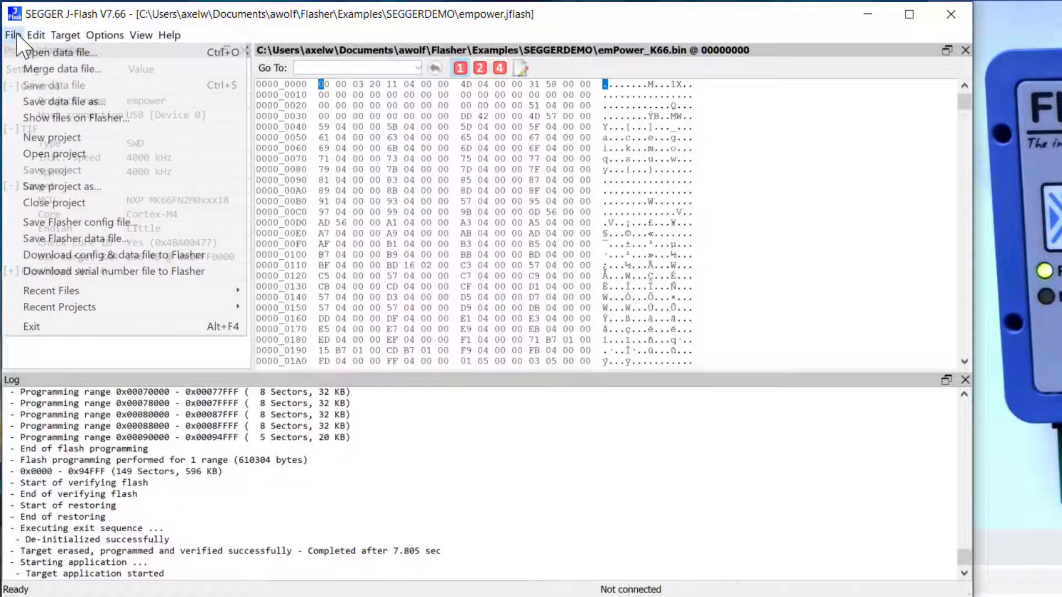
mouse_move(114, 255)
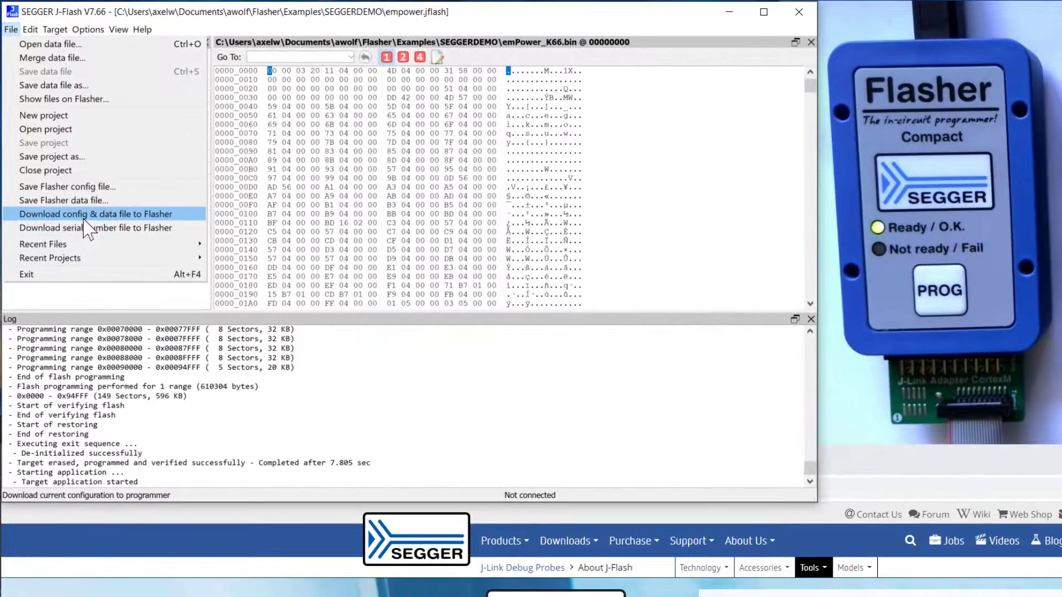
click(95, 214)
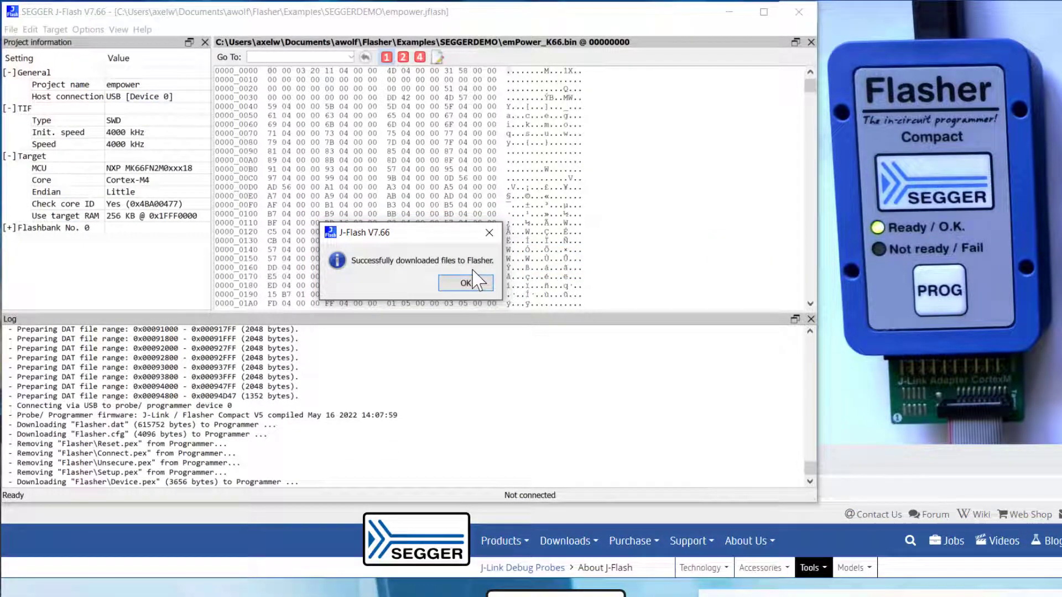
mouse_move(962, 240)
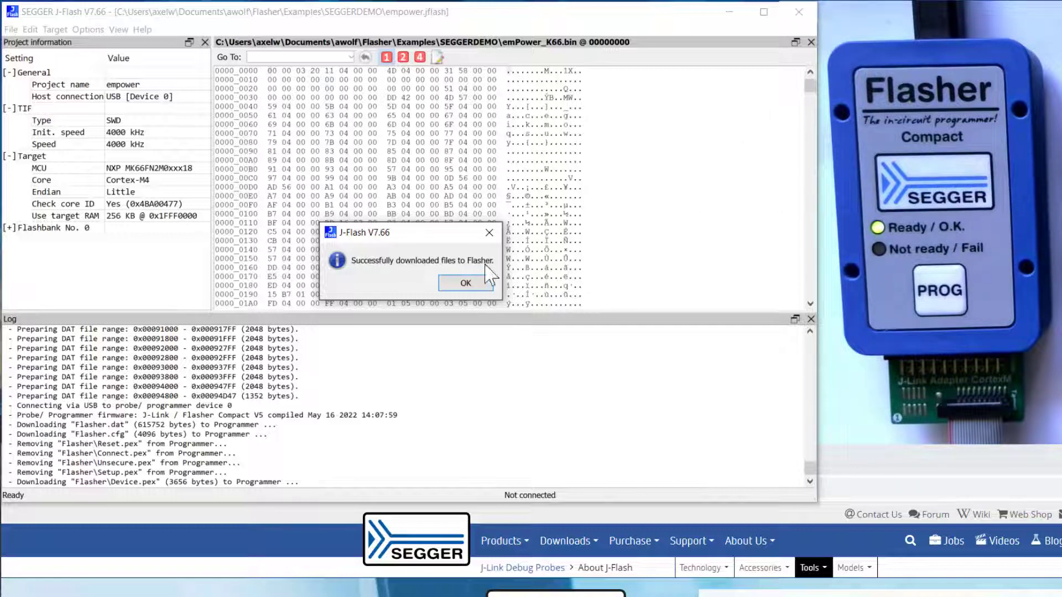
click(465, 283)
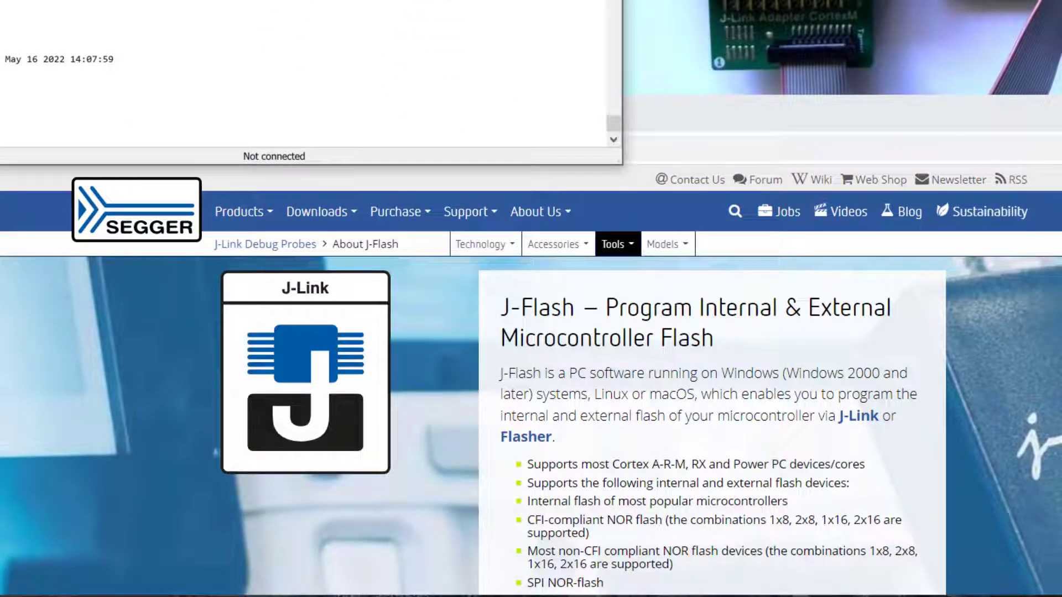
Open SEGGER's Supported NOR Flashes page from the tools list and scroll through the chip table
click(613, 244)
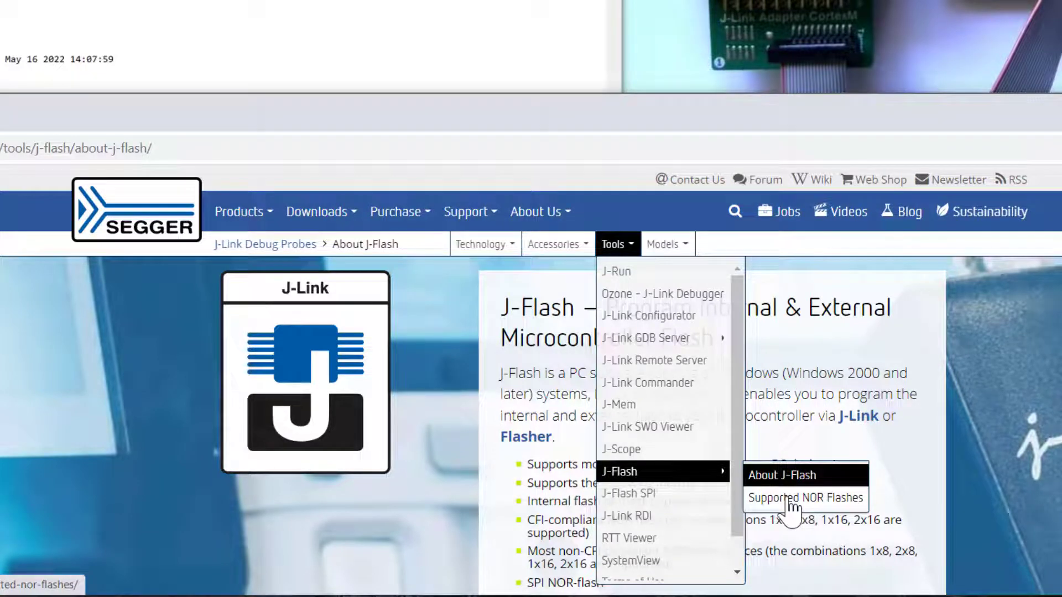
click(803, 498)
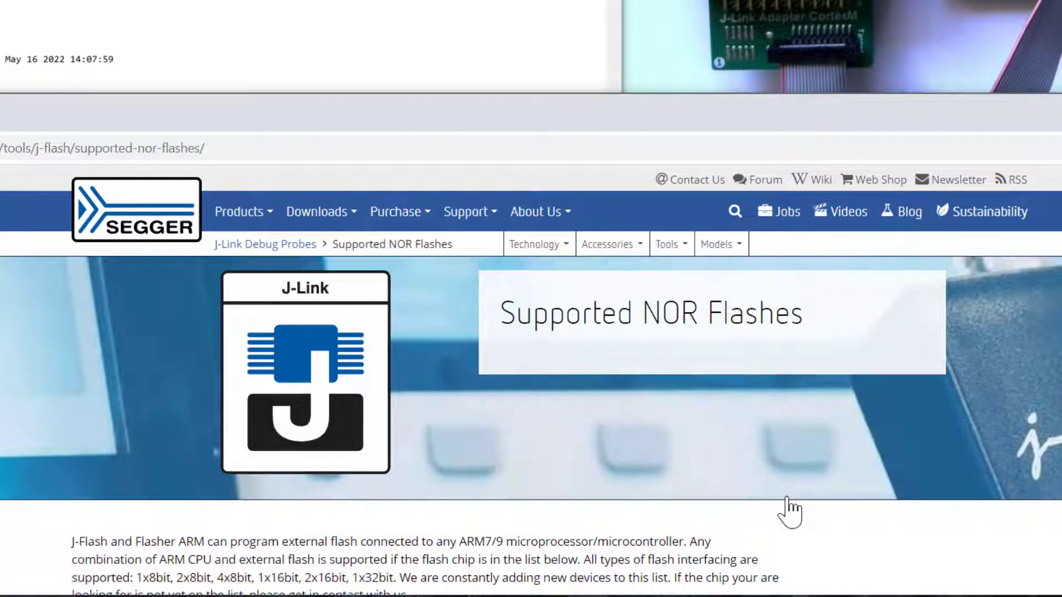
scroll(down, 3)
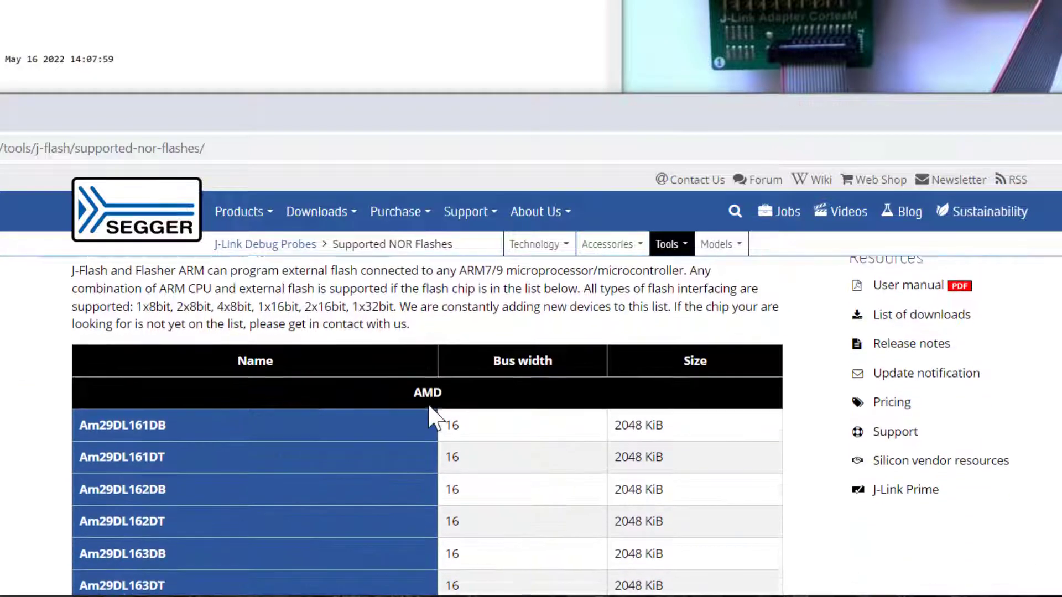
scroll(down, 3)
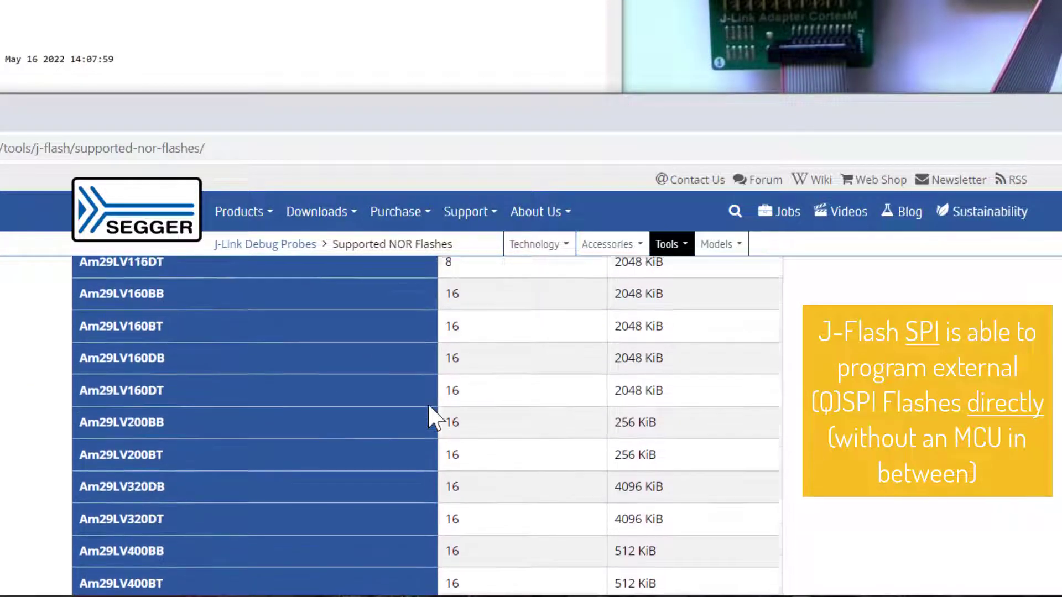
scroll(down, 3)
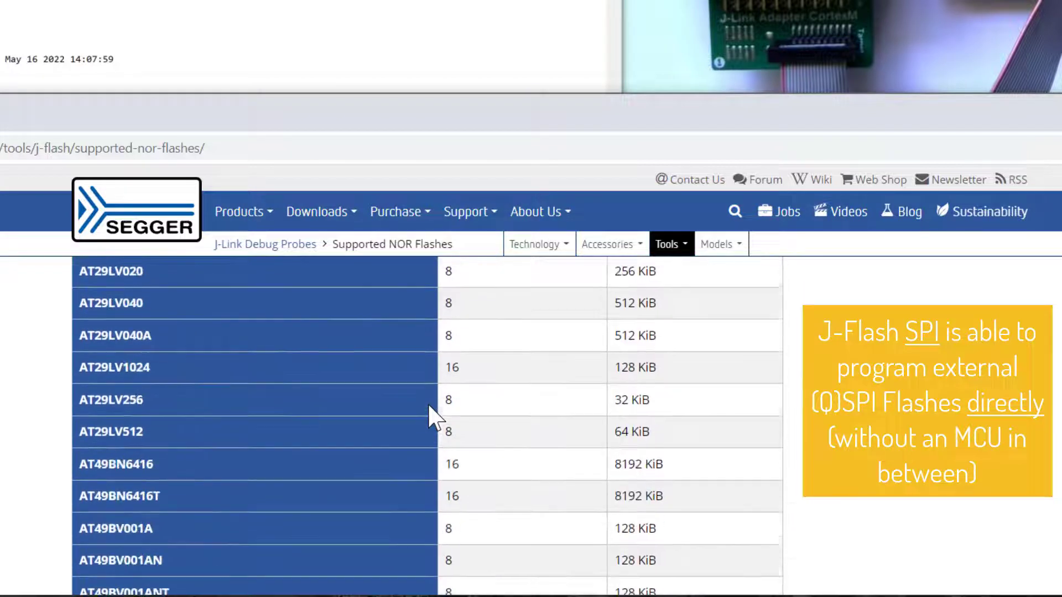
scroll(down, 3)
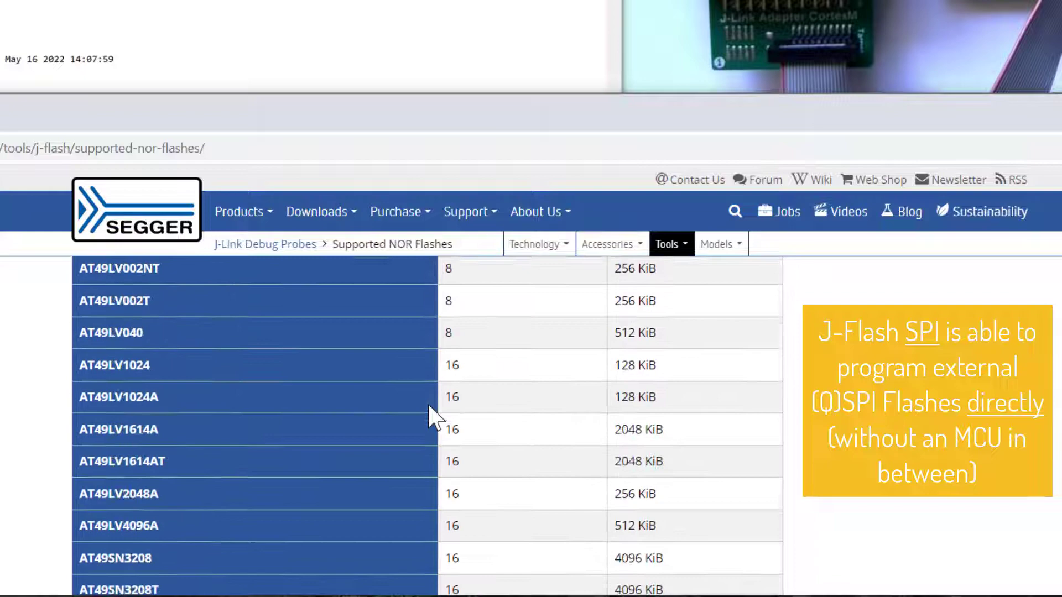
scroll(down, 3)
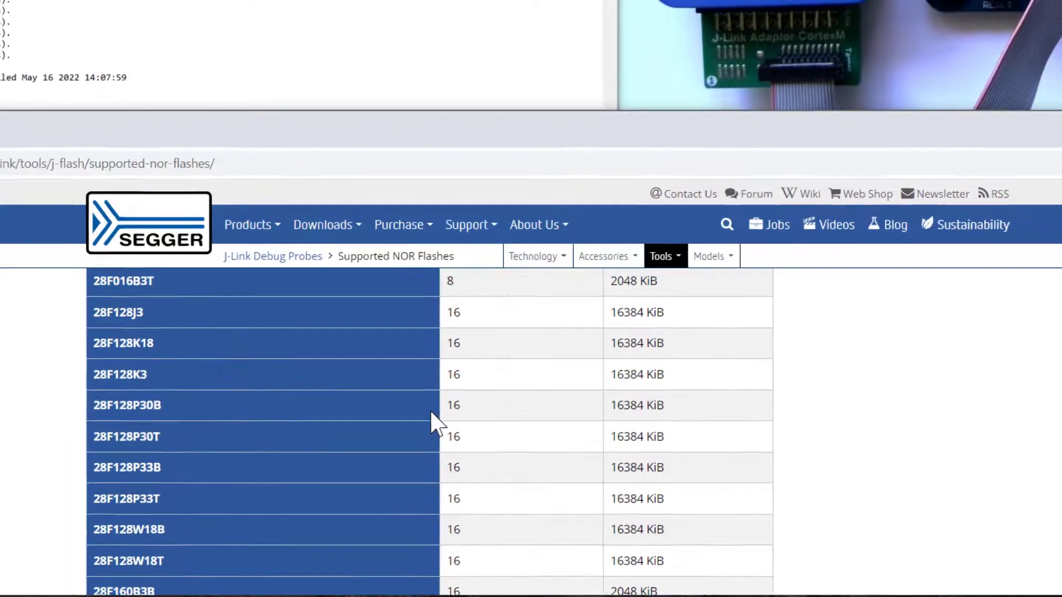